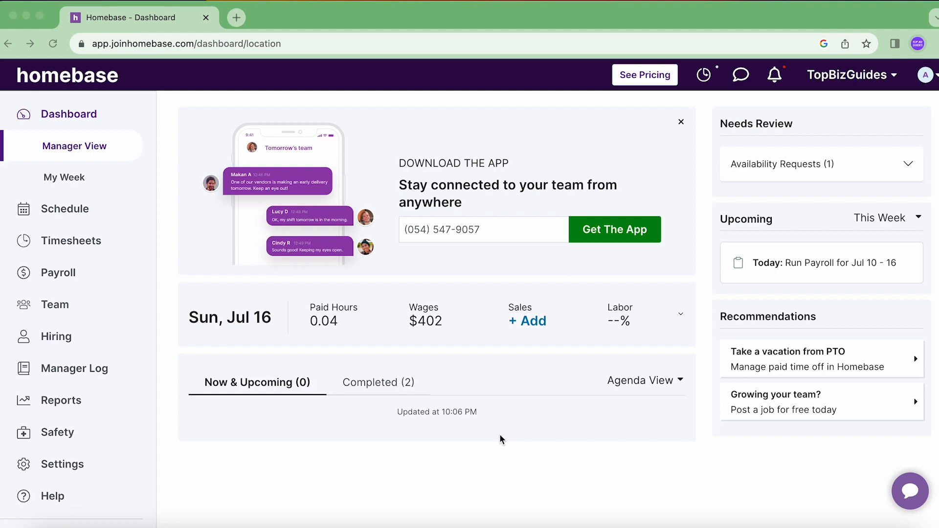
mouse_move(700, 99)
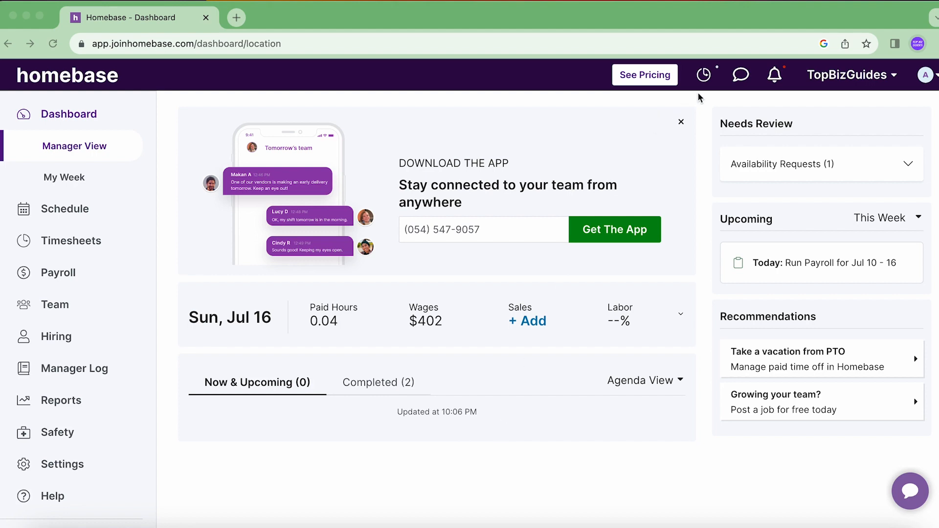
Bring up the 'Which Time Clock Would You Like To Use?' prompt from the header clock icon
click(704, 75)
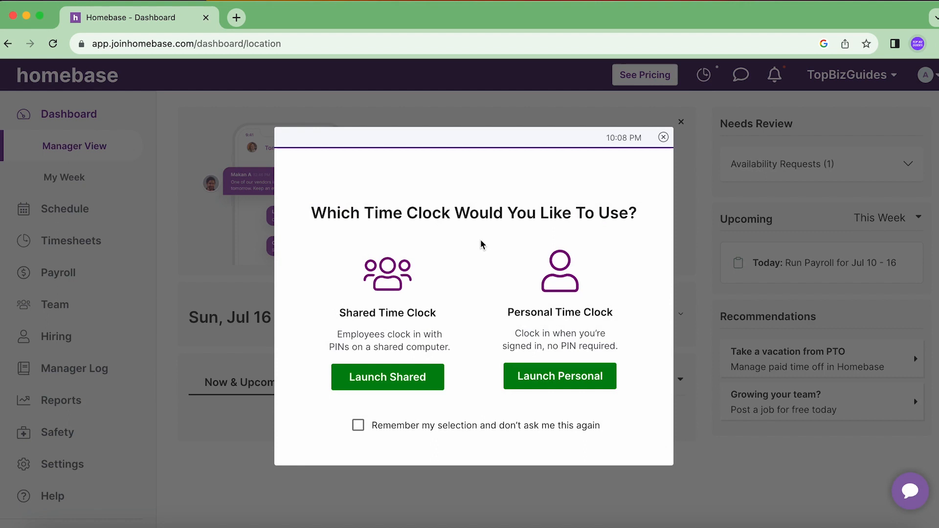
mouse_move(588, 365)
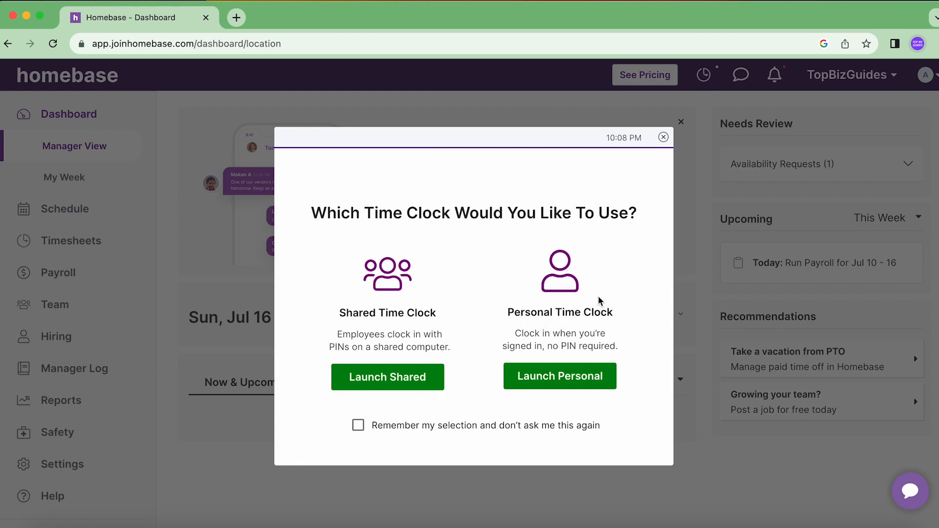
mouse_move(335, 315)
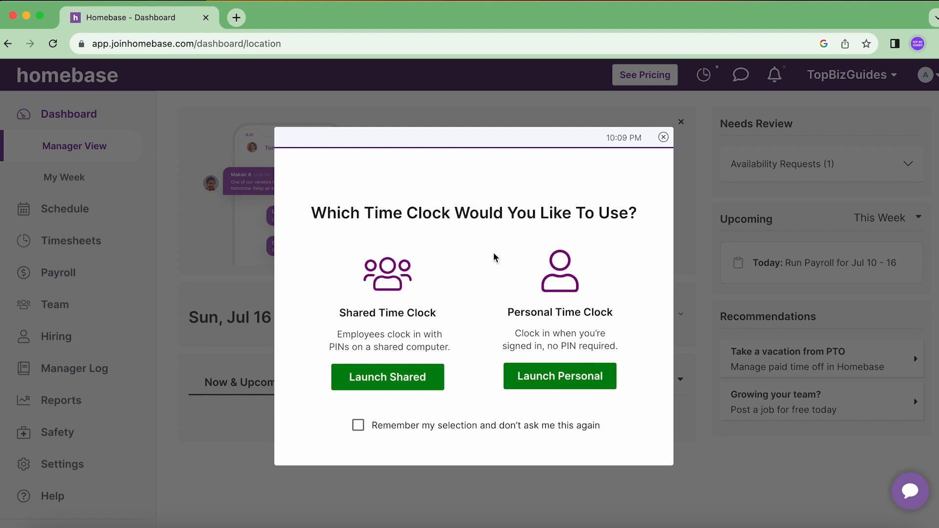
mouse_move(625, 185)
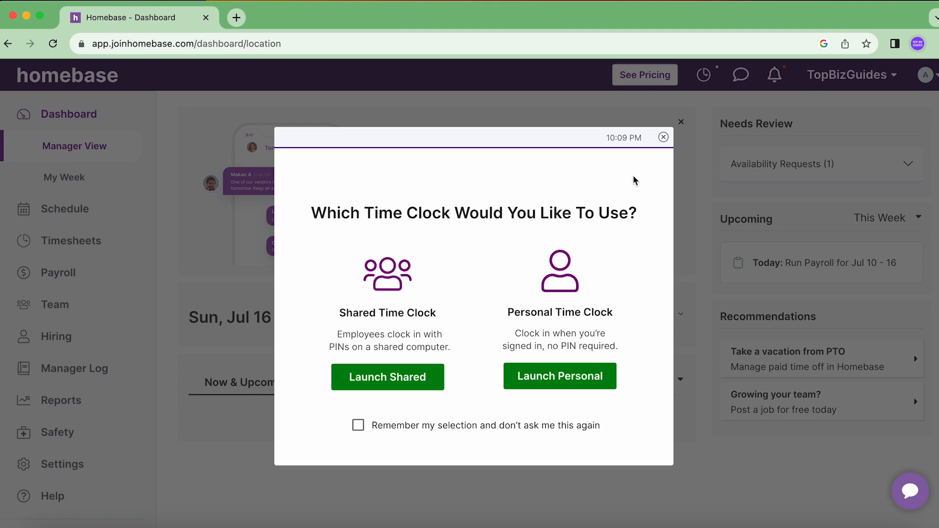
Dismiss the prompt and go to the Time Clock Options settings with Web Time Clock enabled
click(663, 137)
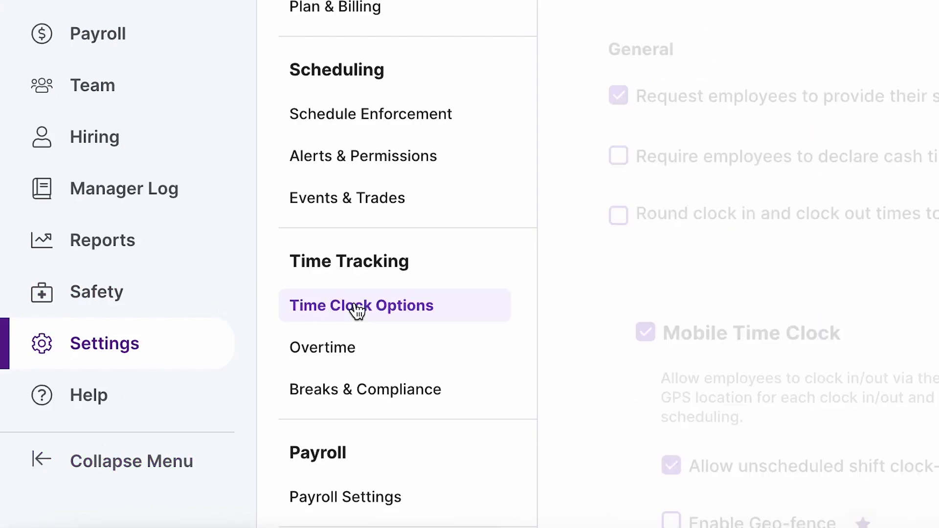
click(361, 305)
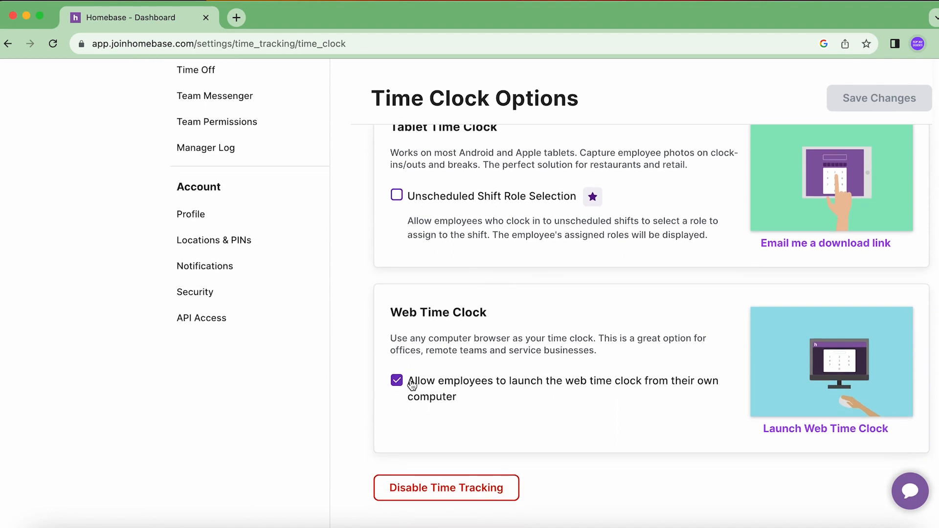
mouse_move(604, 396)
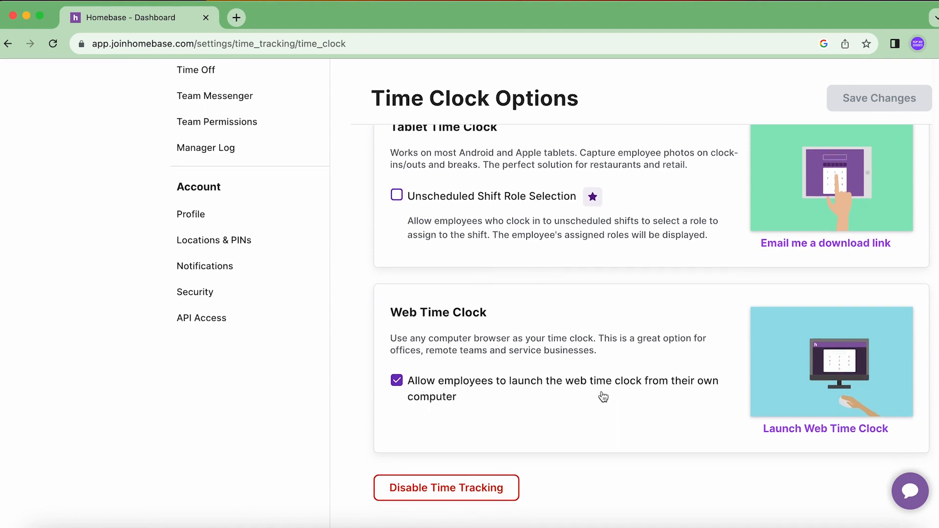
mouse_move(440, 372)
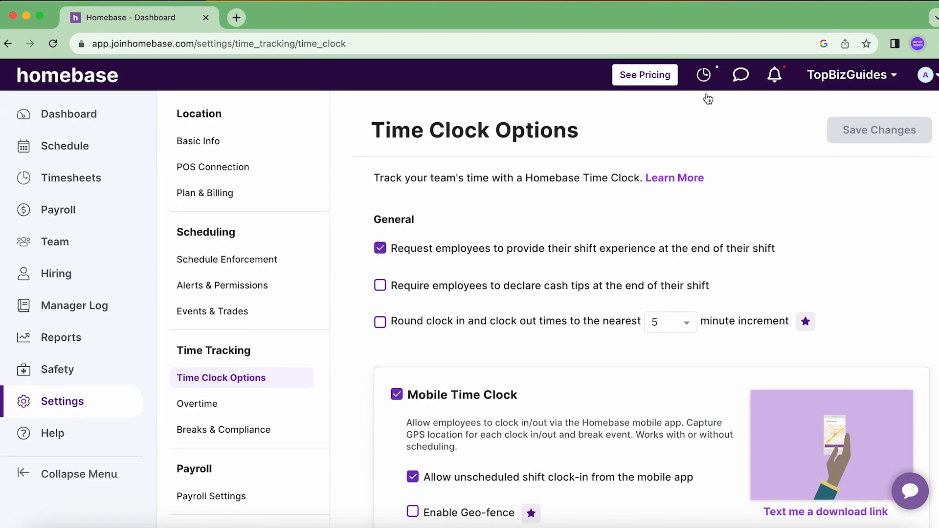
Reopen the time clock prompt and check 'Remember my selection' before launching the shared clock
click(704, 75)
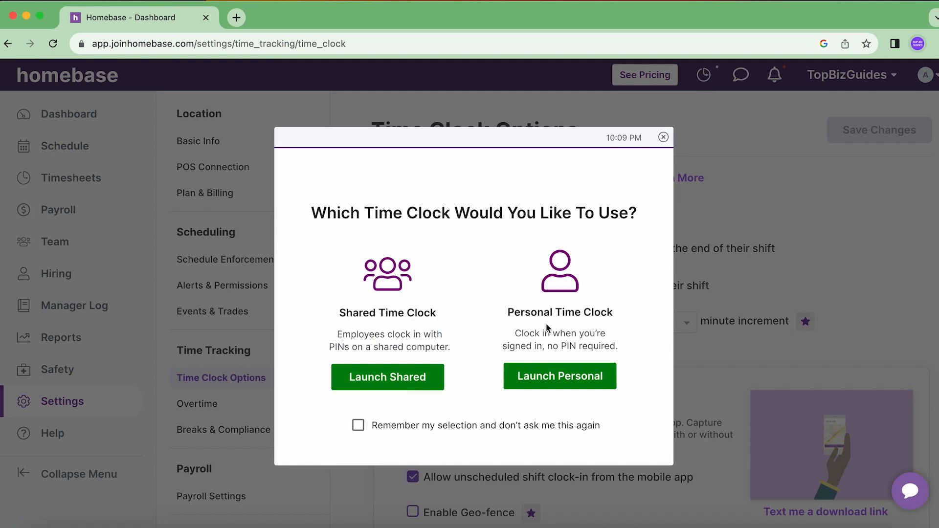
mouse_move(574, 299)
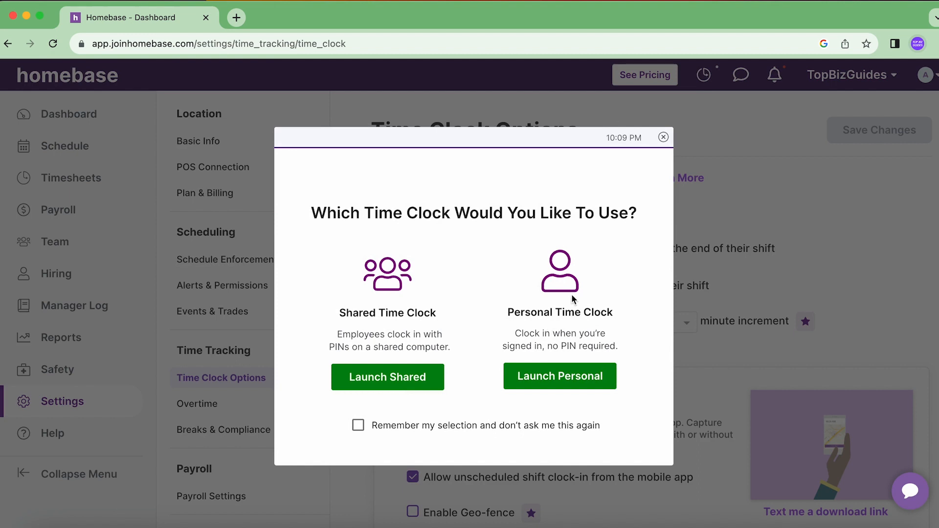
mouse_move(488, 313)
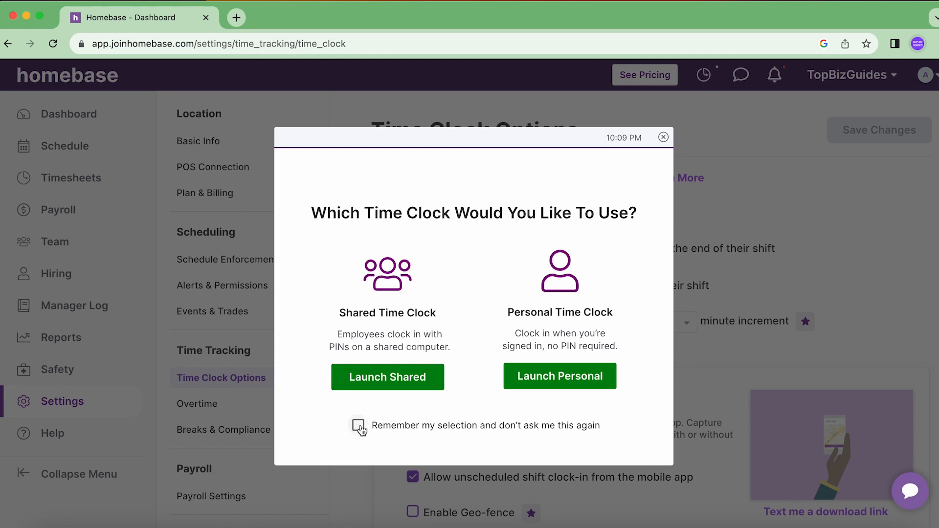
click(358, 426)
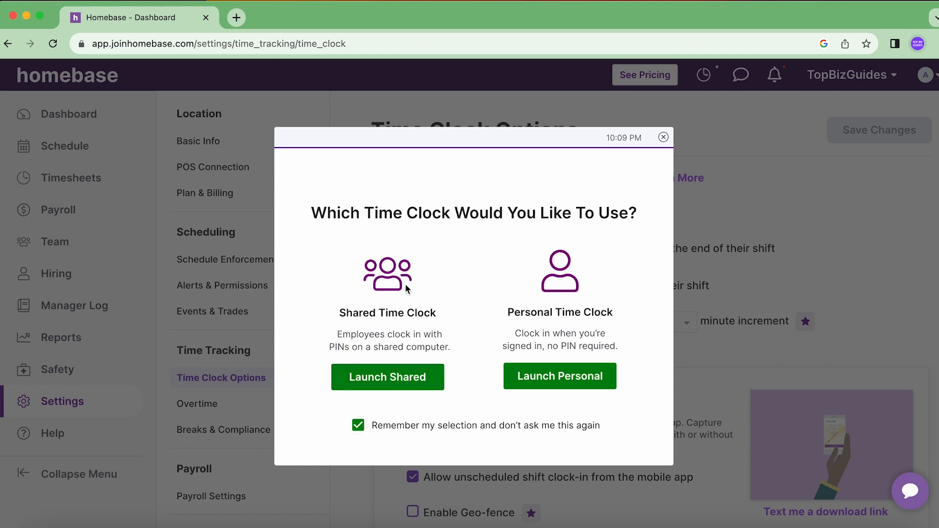
mouse_move(373, 301)
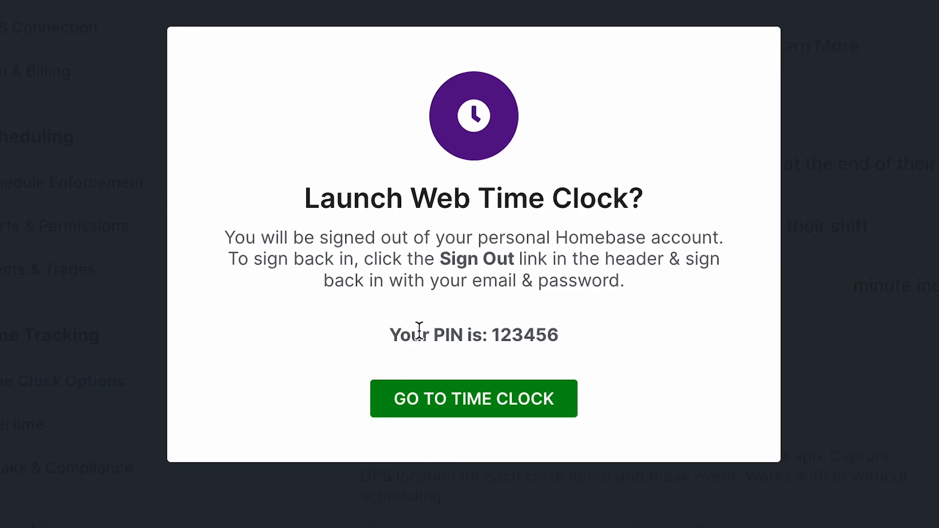
mouse_move(583, 339)
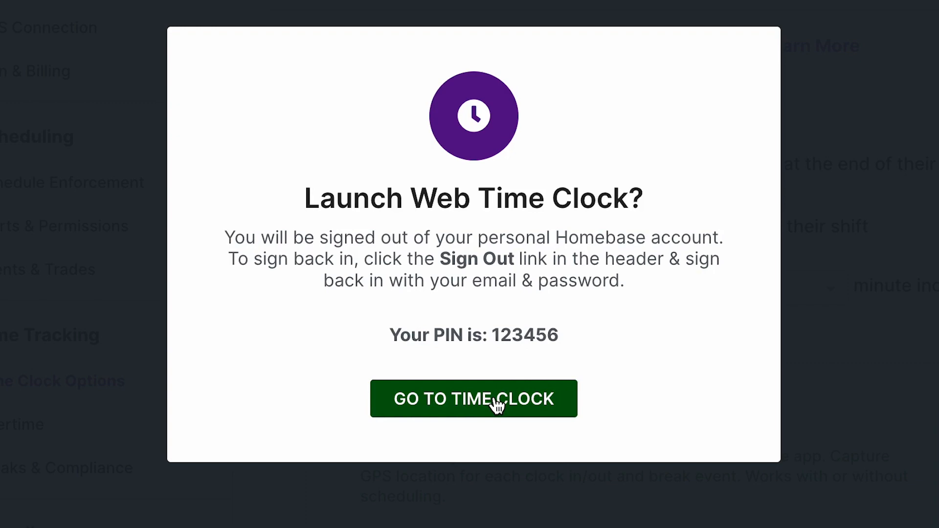
Go to the shared time clock and sign in as Admin with the PIN on the keypad
click(474, 399)
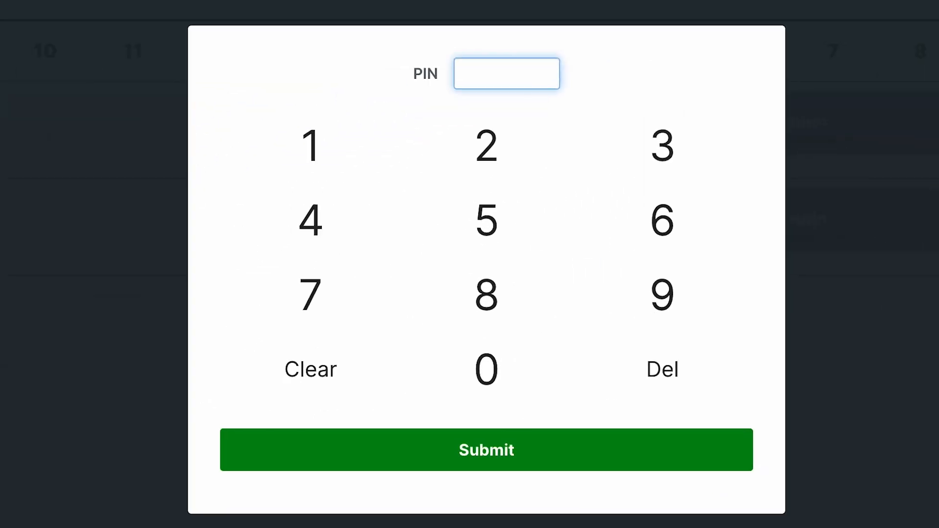
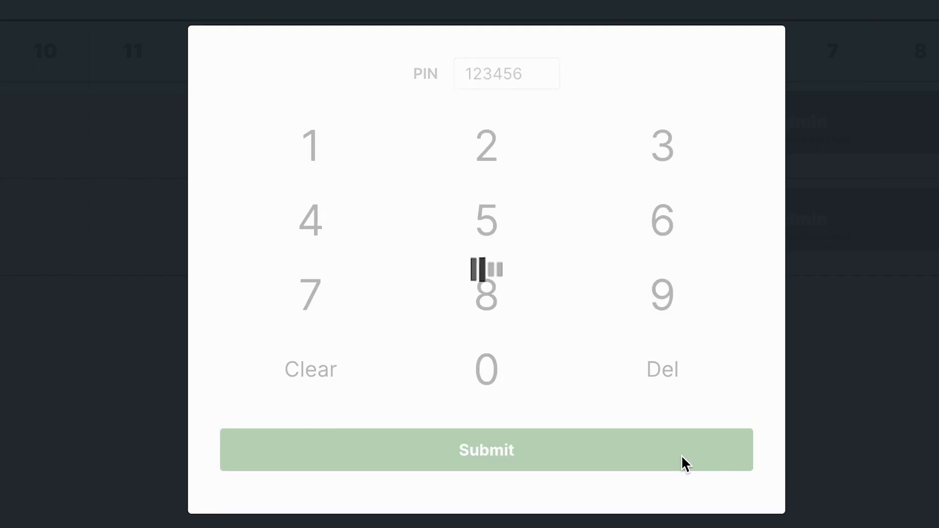
click(486, 450)
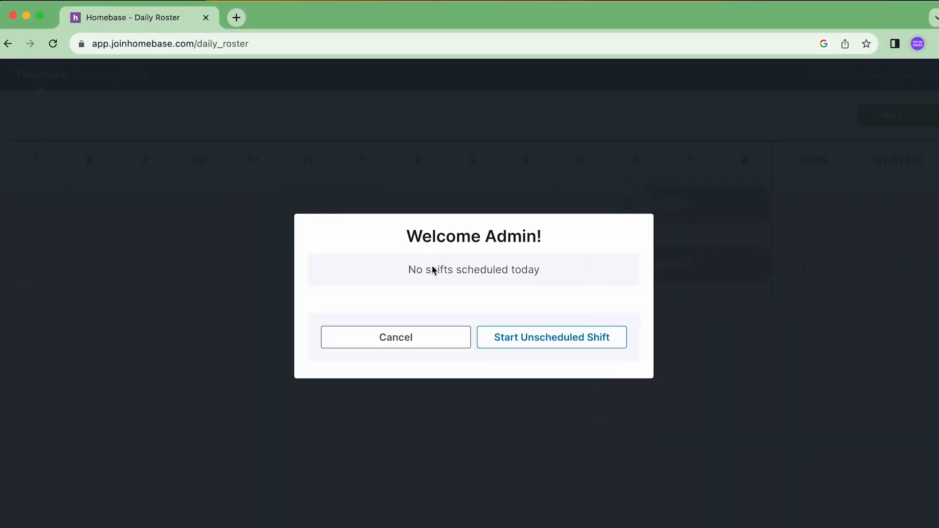
mouse_move(483, 290)
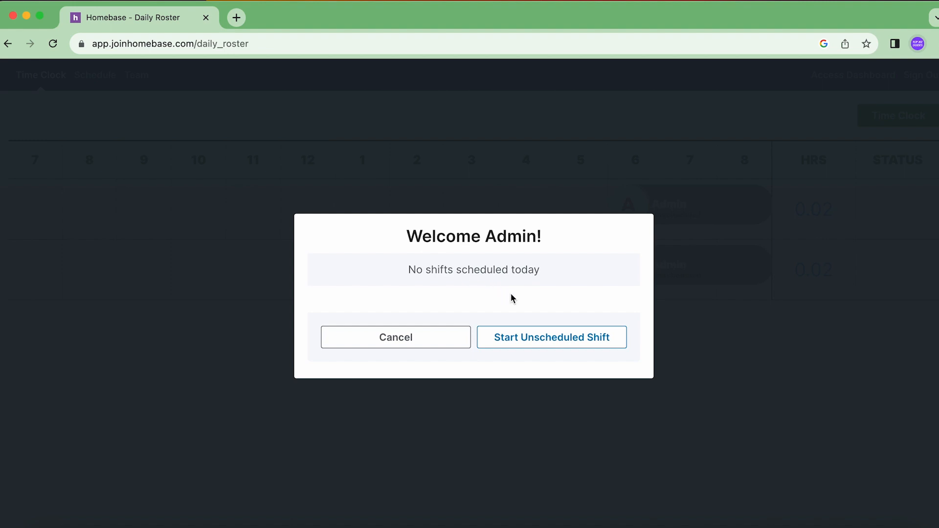
mouse_move(551, 336)
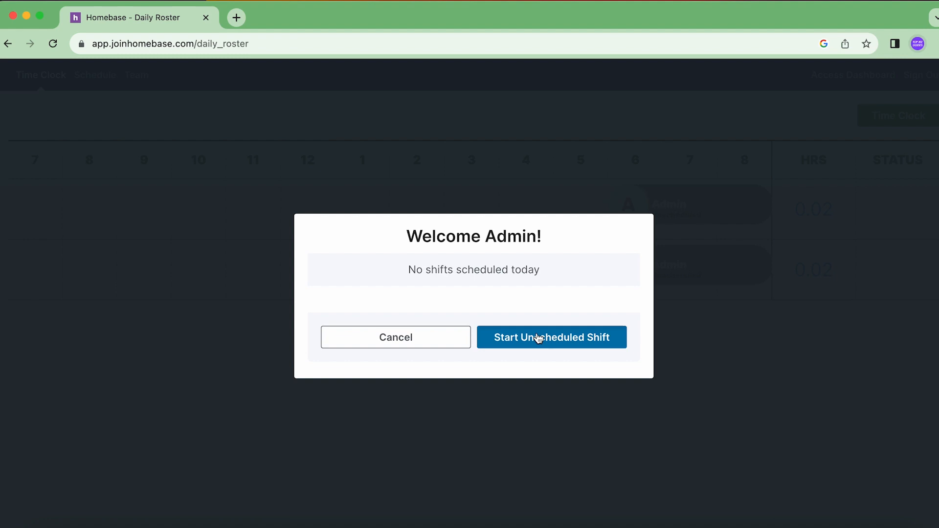
Start an unscheduled shift for Admin, adding a clocked-in row to the daily roster
click(551, 337)
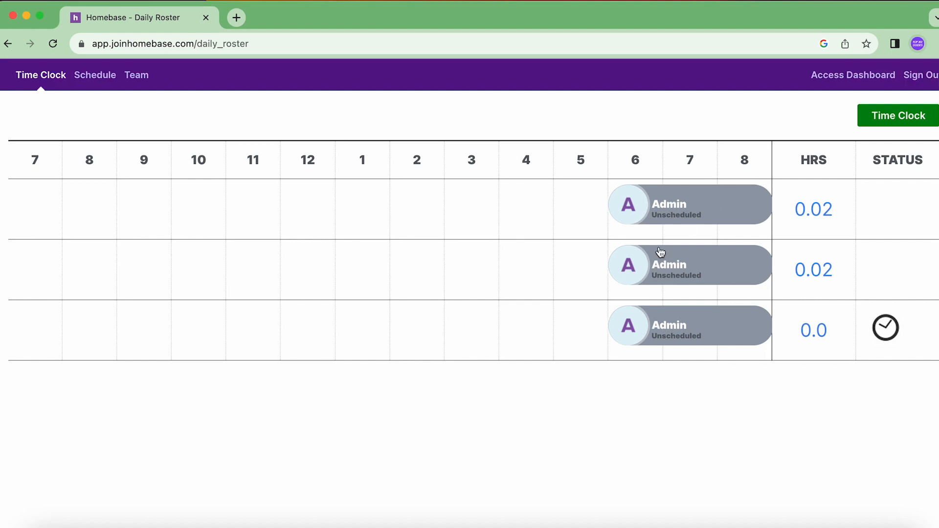
mouse_move(743, 174)
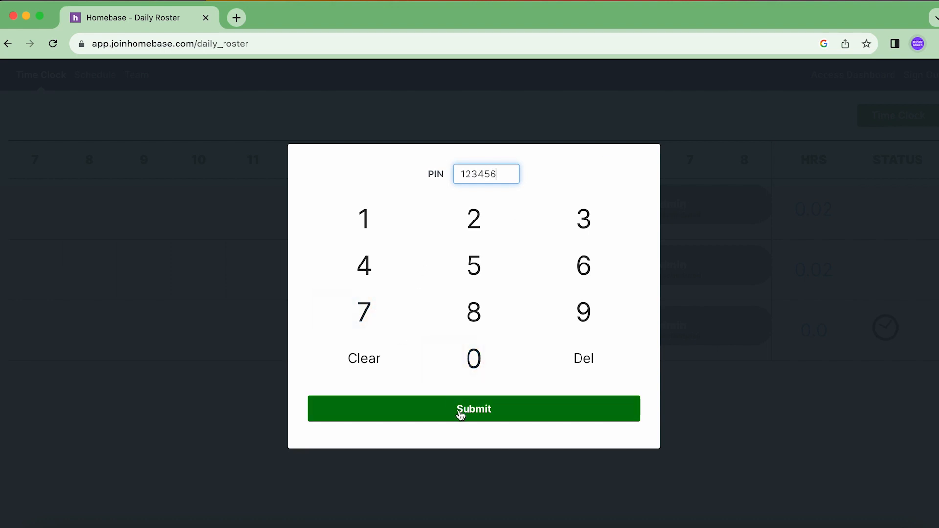
Submit the PIN, clock Admin out of the open shift and submit a five-star rating
click(474, 408)
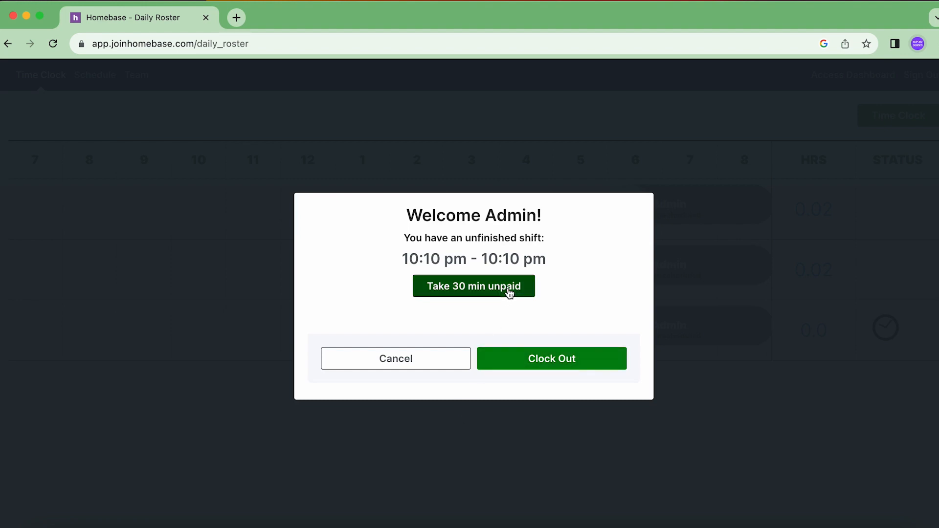
mouse_move(521, 316)
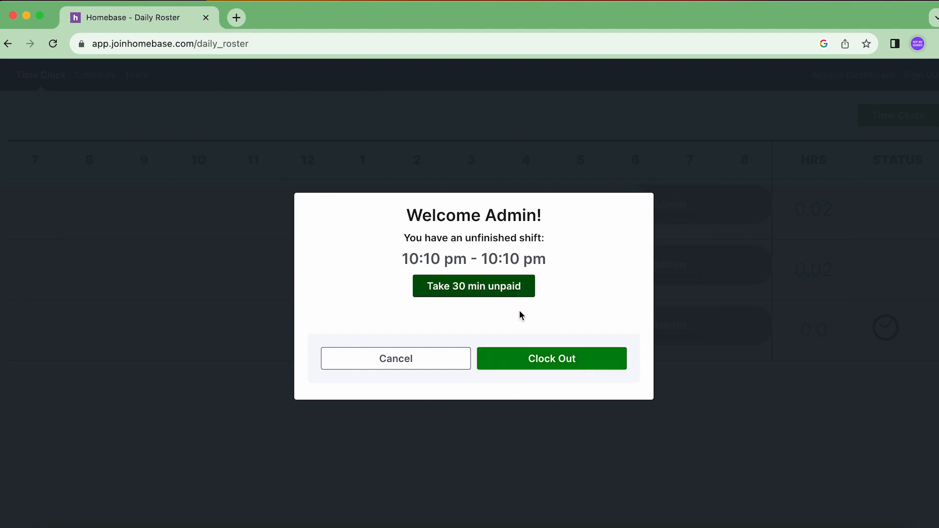
click(551, 358)
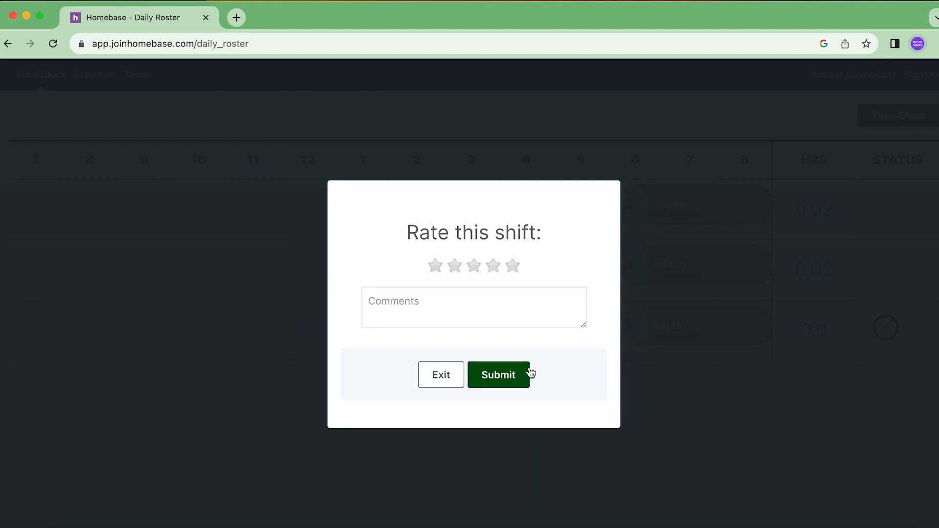
click(512, 266)
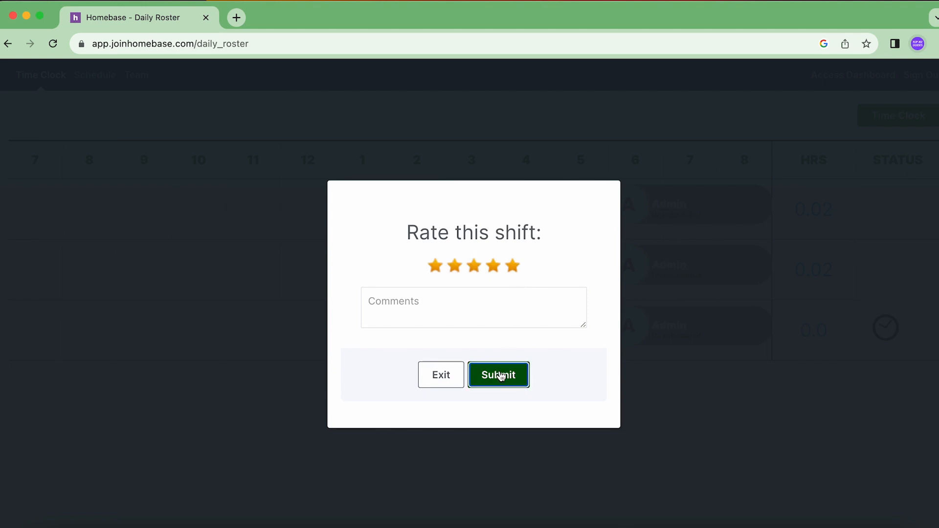
click(498, 374)
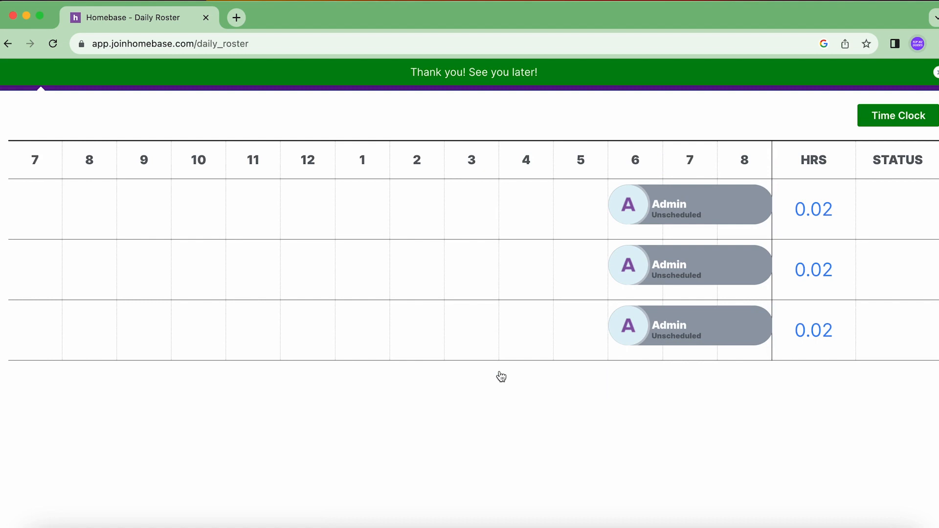
mouse_move(601, 281)
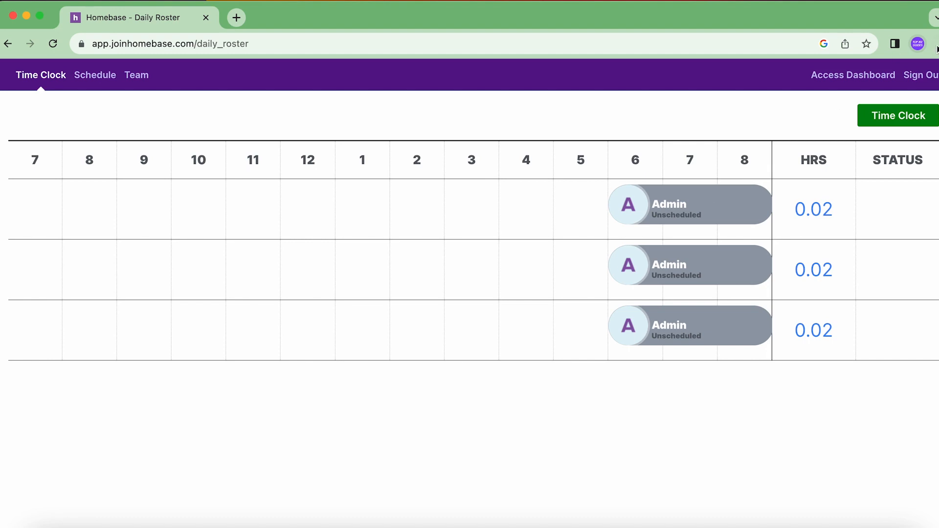
Sign out of the time clock, landing on the Homebase sign-in page
click(921, 76)
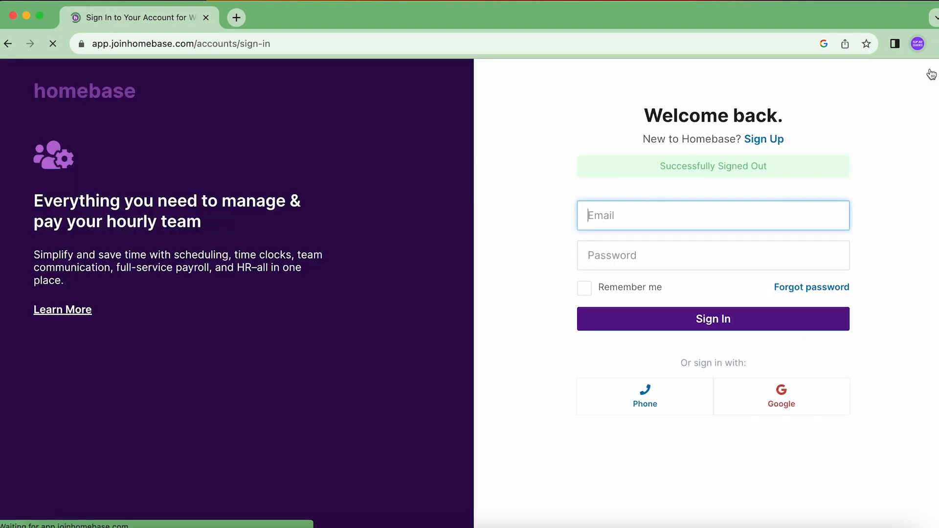